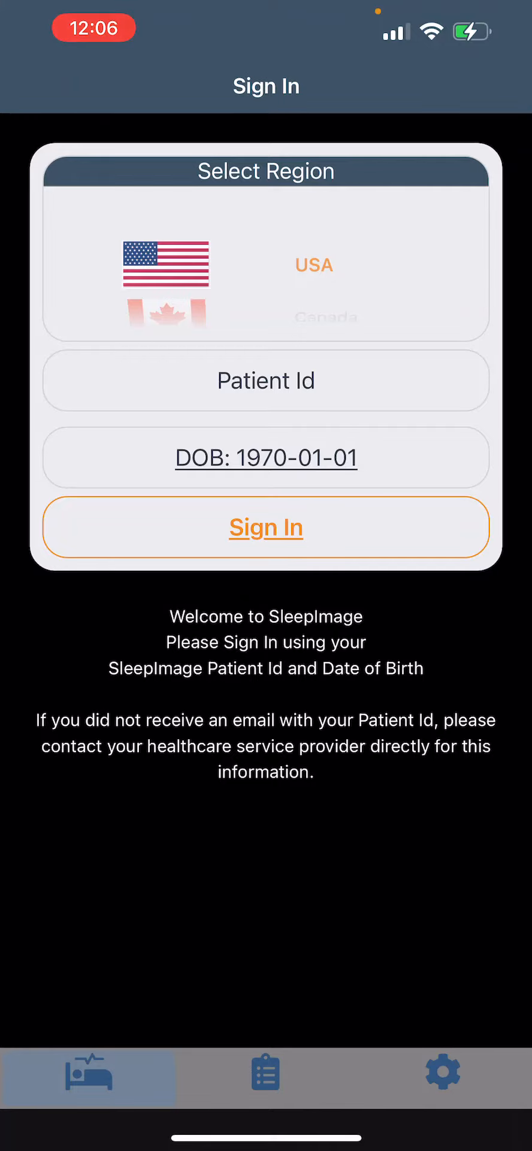
Begin entering the patient id '5N3' on the sign-in form
left_click(265, 381)
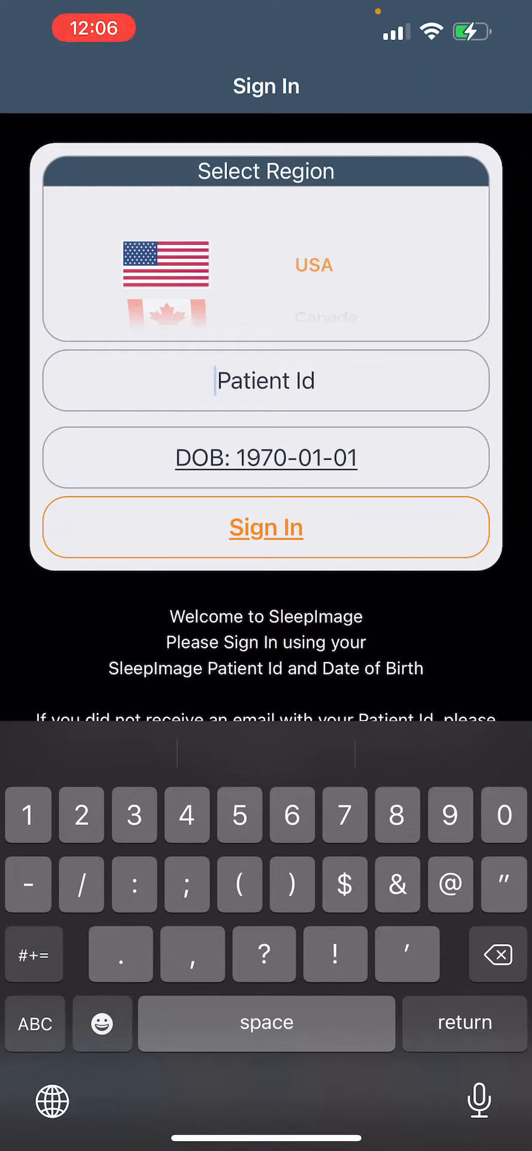
type("5N")
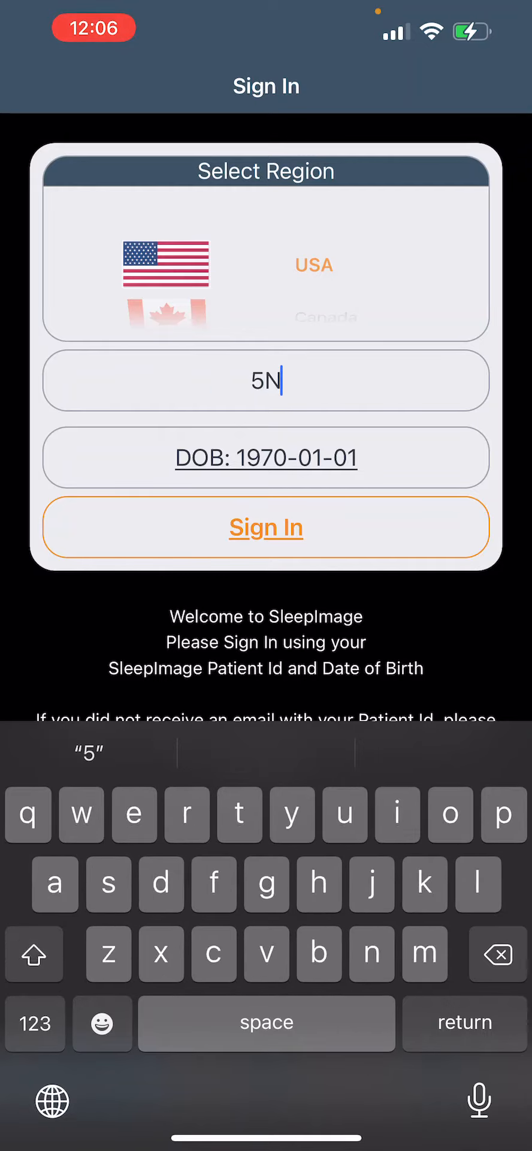
type("3WAC")
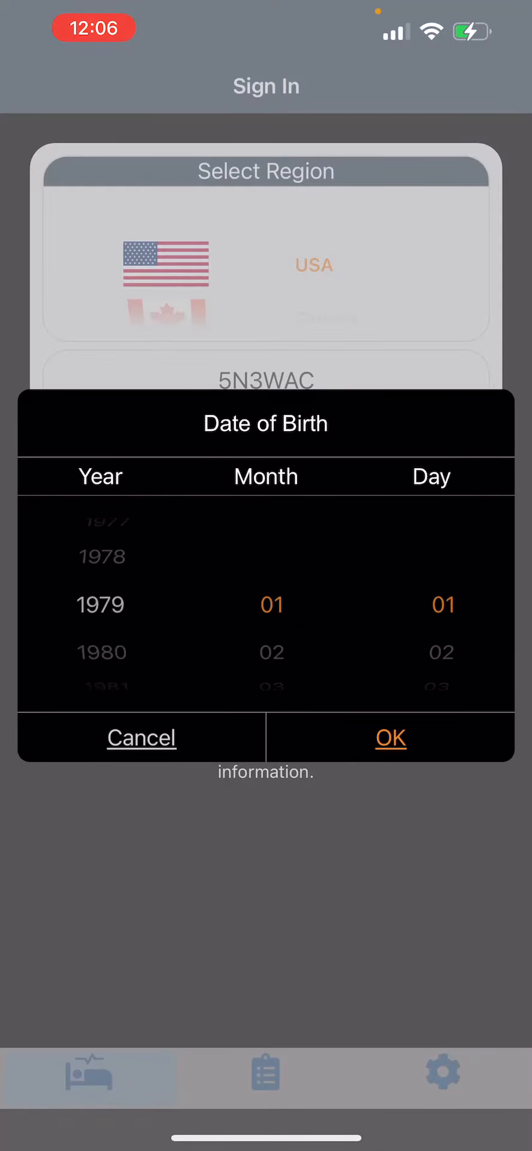
Set the date of birth to 1985-03-24 on the sign-in form
scroll("down", 3)
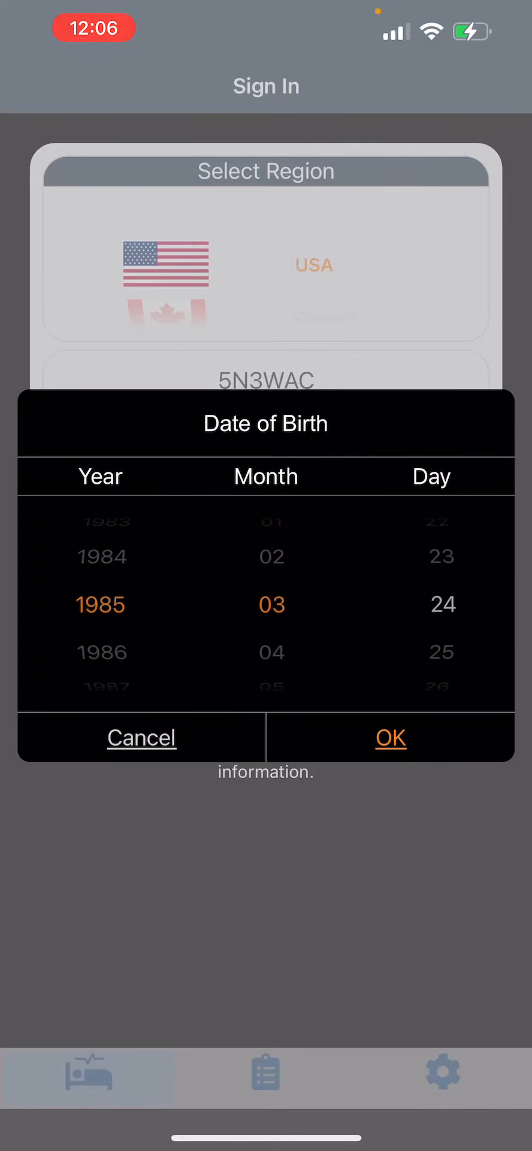
left_click(391, 738)
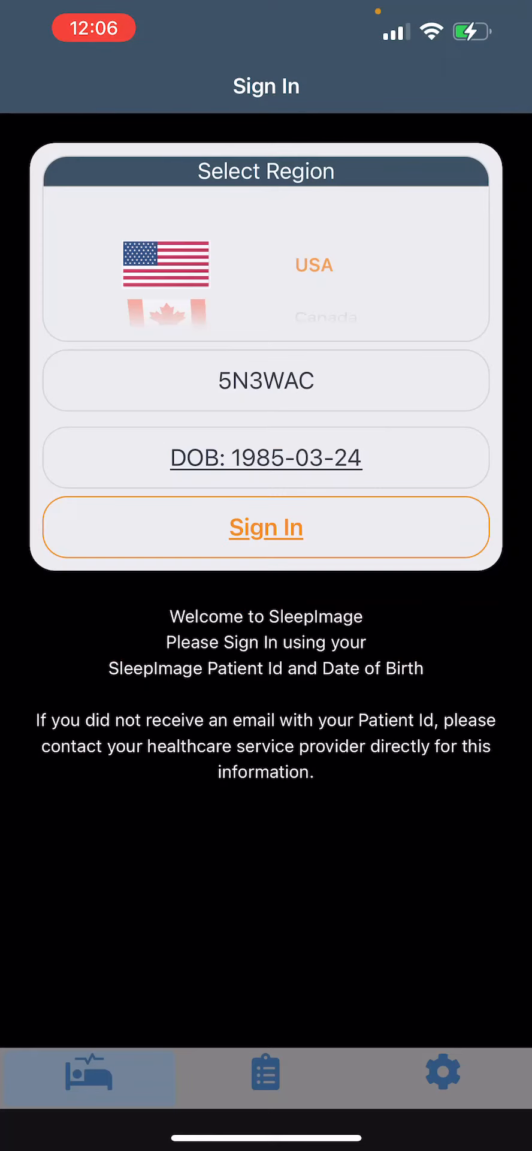
Sign in and connect to the SI PO2 3201 recorder
left_click(266, 527)
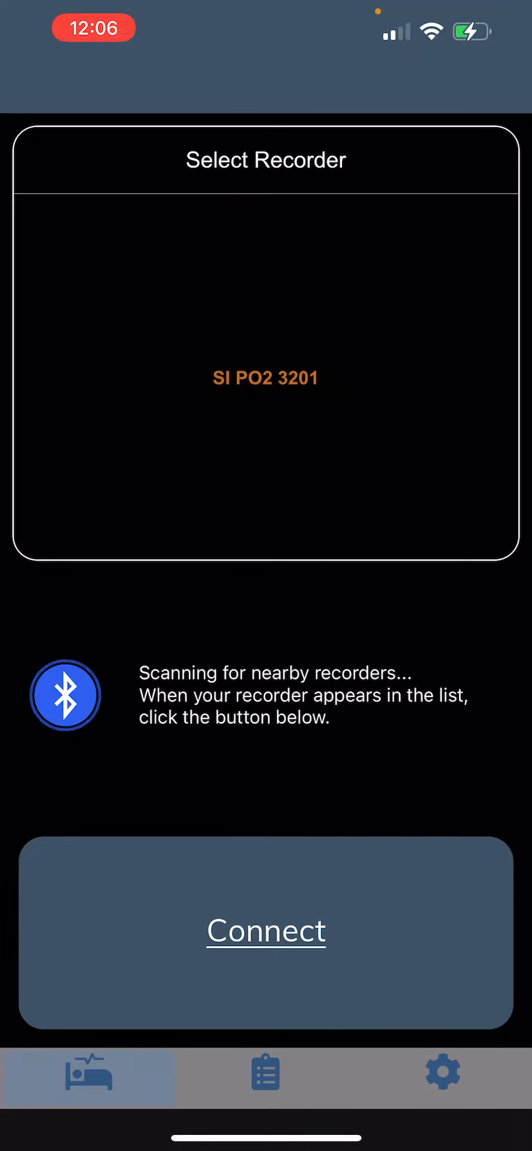
left_click(266, 931)
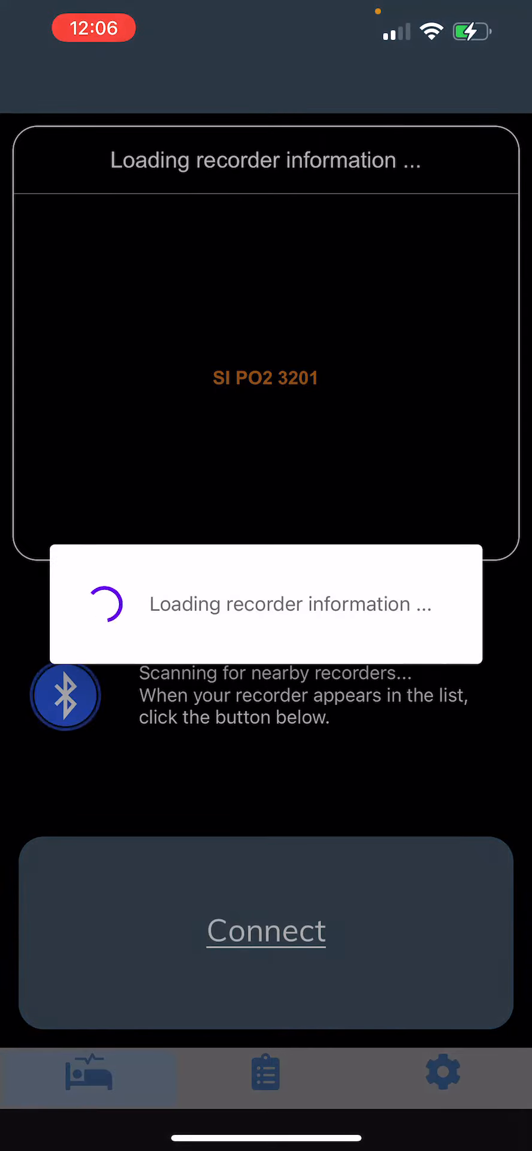
left_click(266, 931)
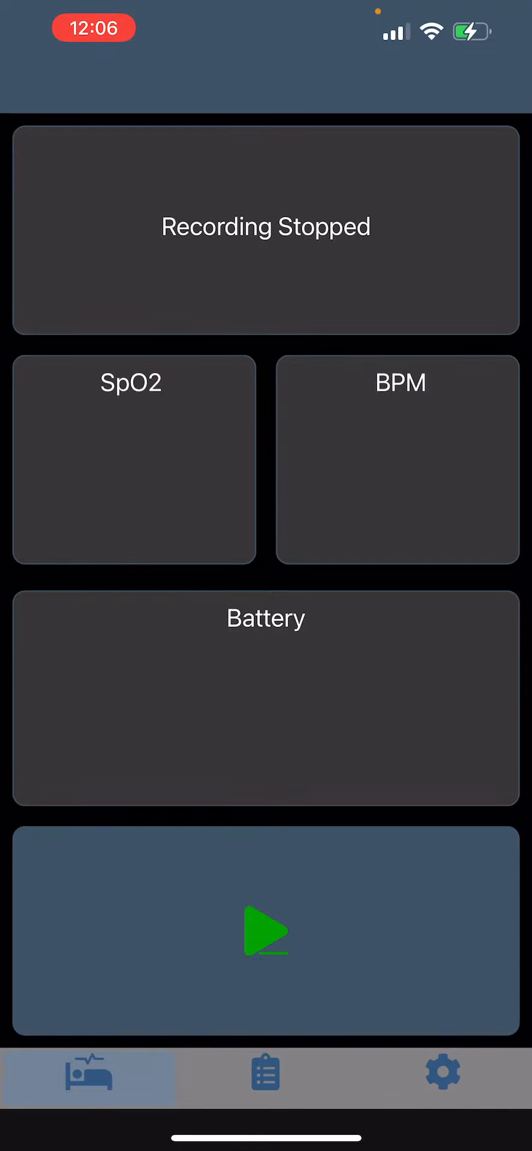
Start a new recording and confirm Yes at the prompt
left_click(267, 932)
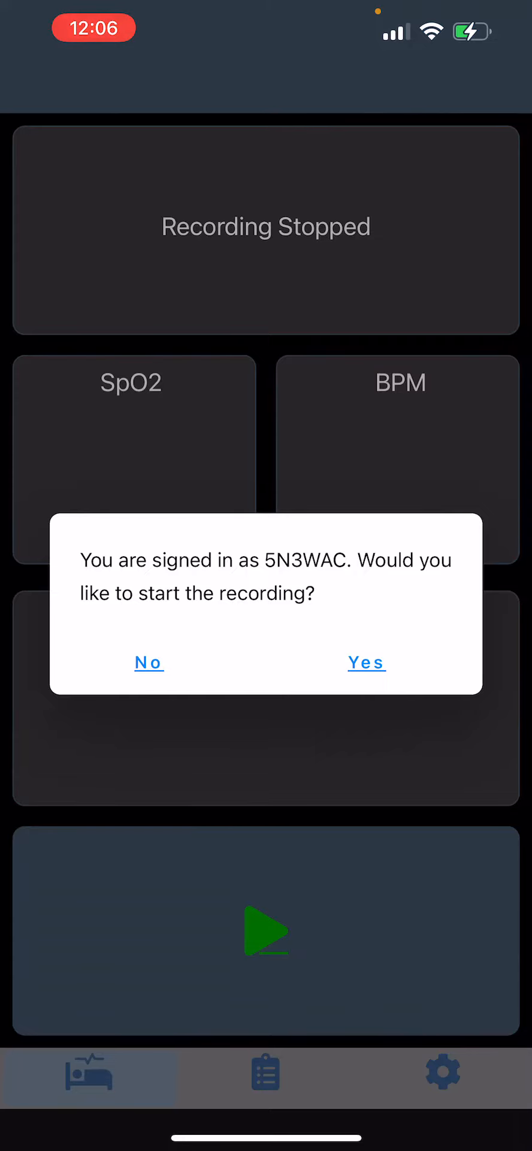
left_click(366, 663)
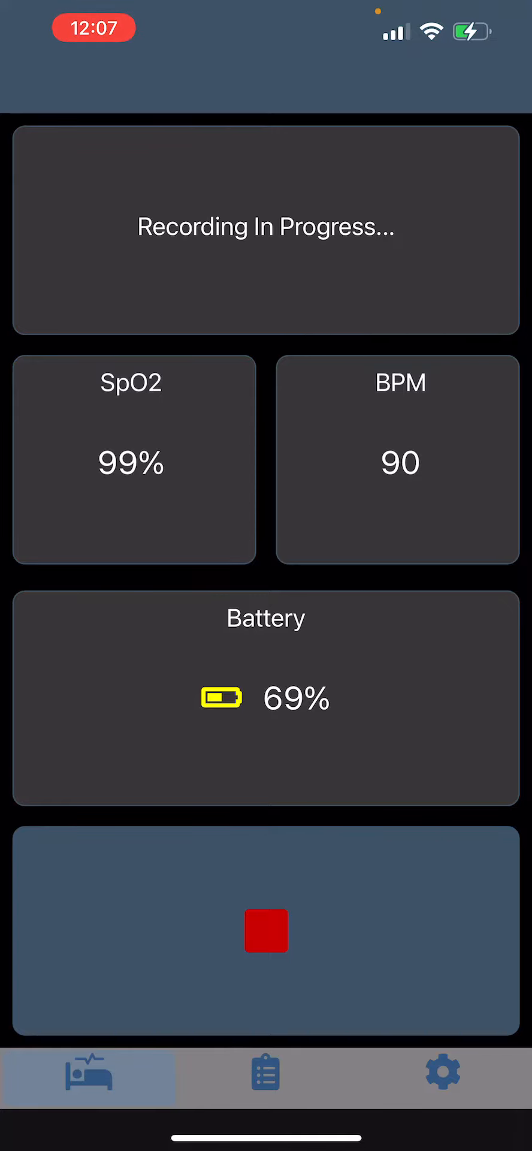
Stop the running recording and confirm Yes to upload it
left_click(266, 930)
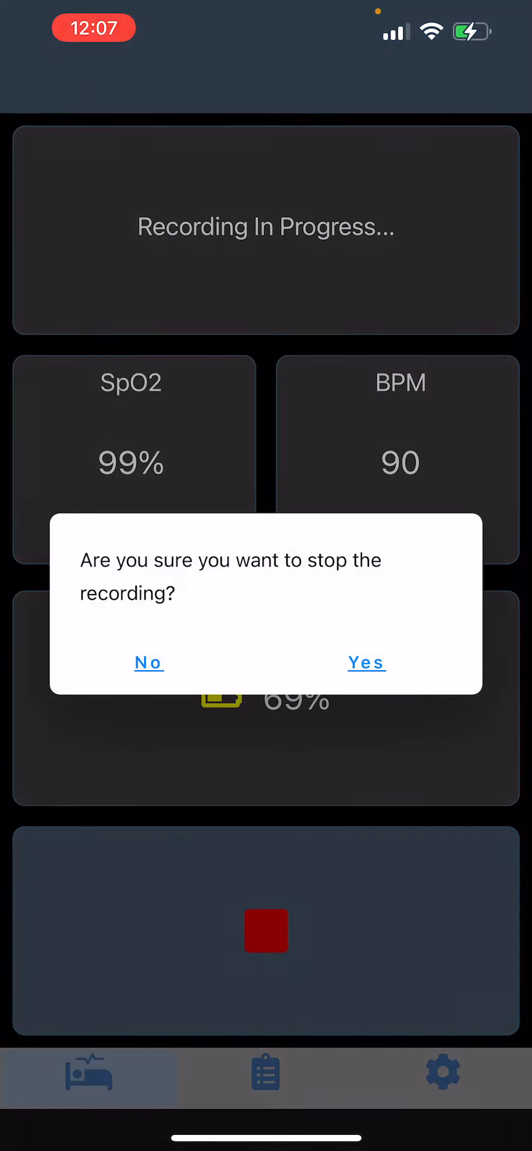
left_click(366, 662)
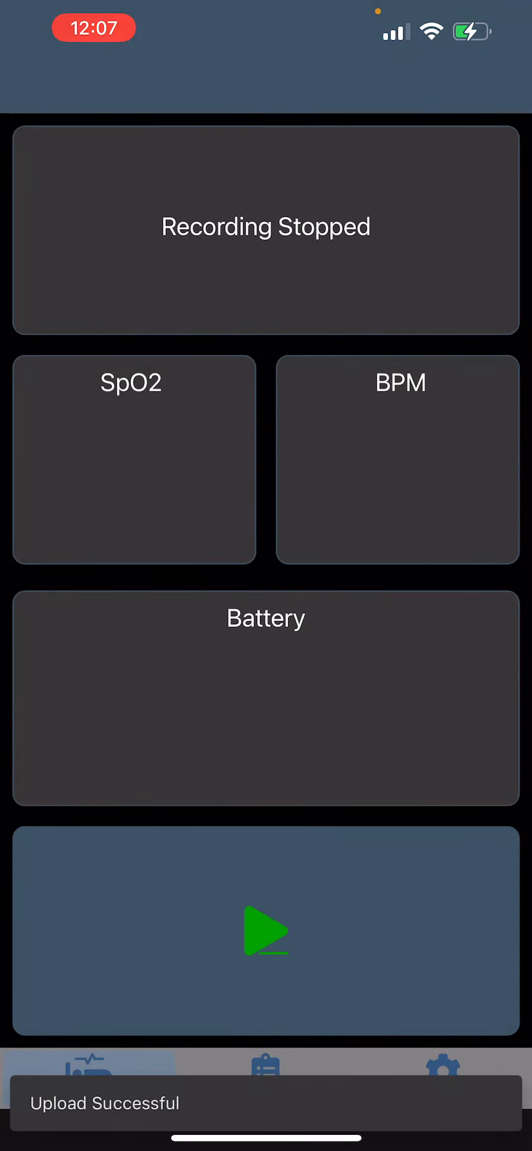